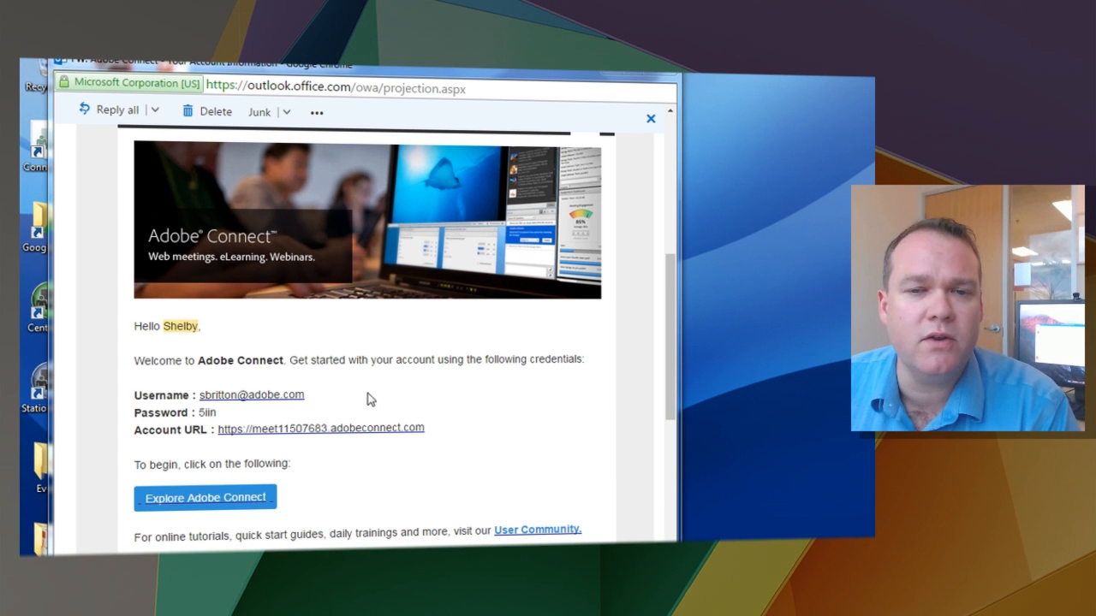
{"action": "mouse_move", "coordinate": [291, 426]}
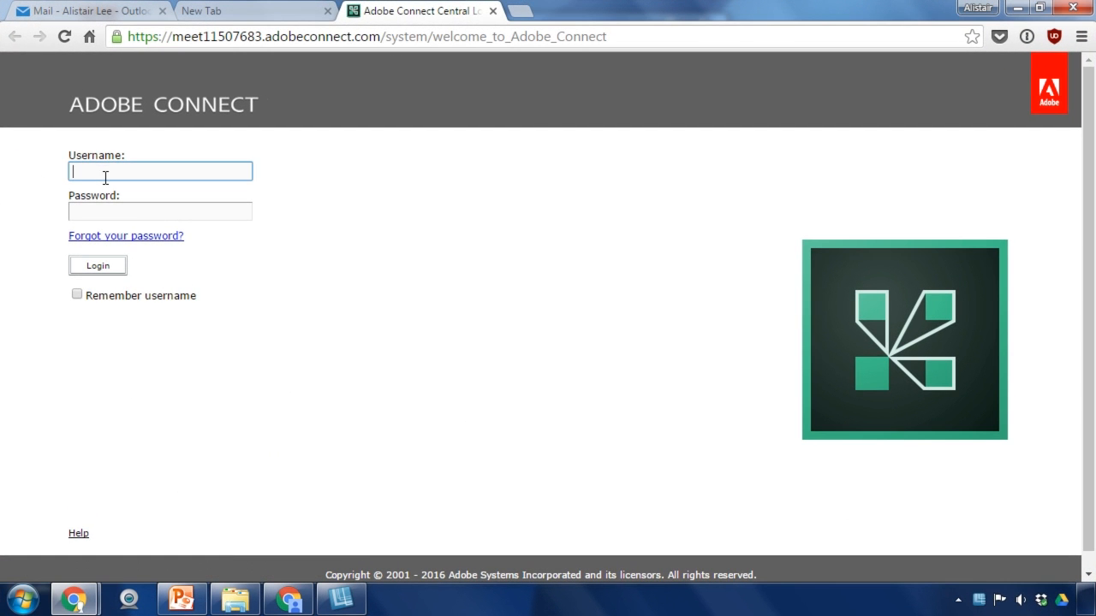
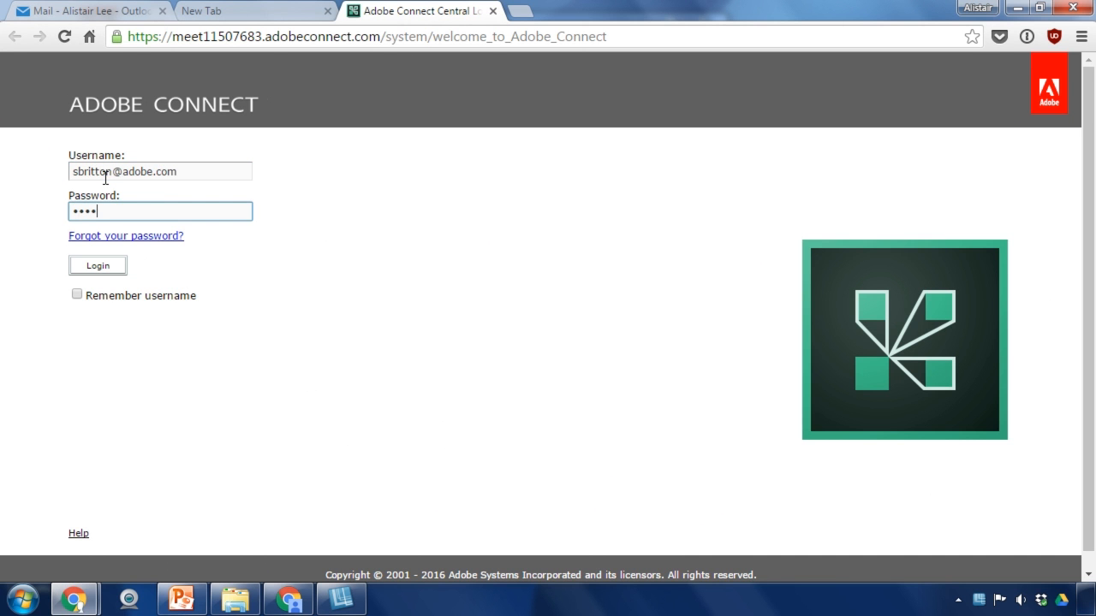
Step: Log in to Adobe Connect Central as sbritton with the emailed password
{"action": "left_click", "coordinate": [97, 266]}
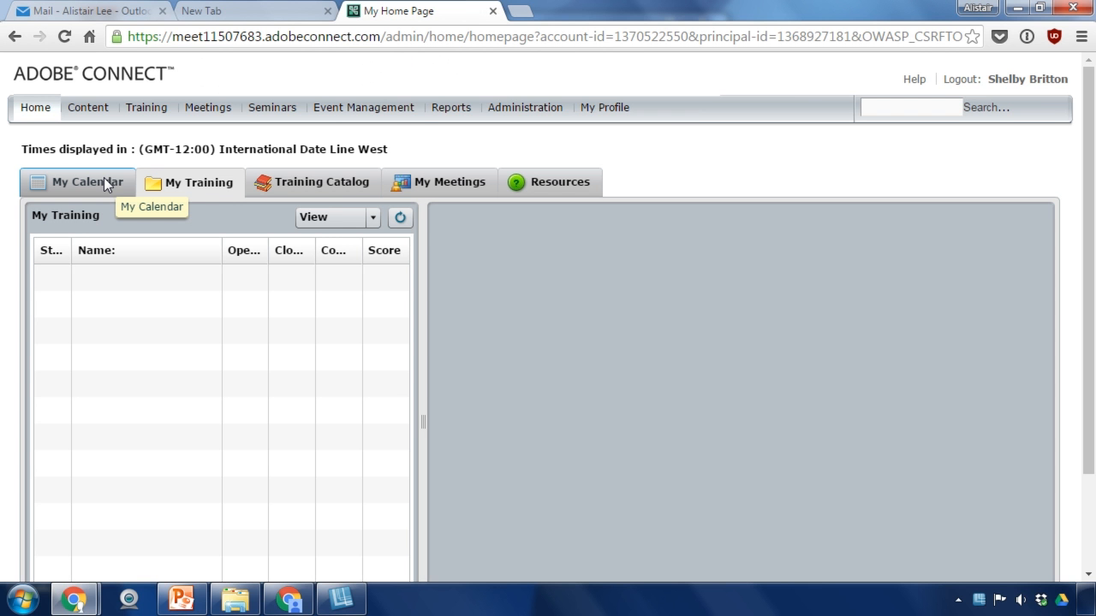
{"action": "mouse_move", "coordinate": [523, 281]}
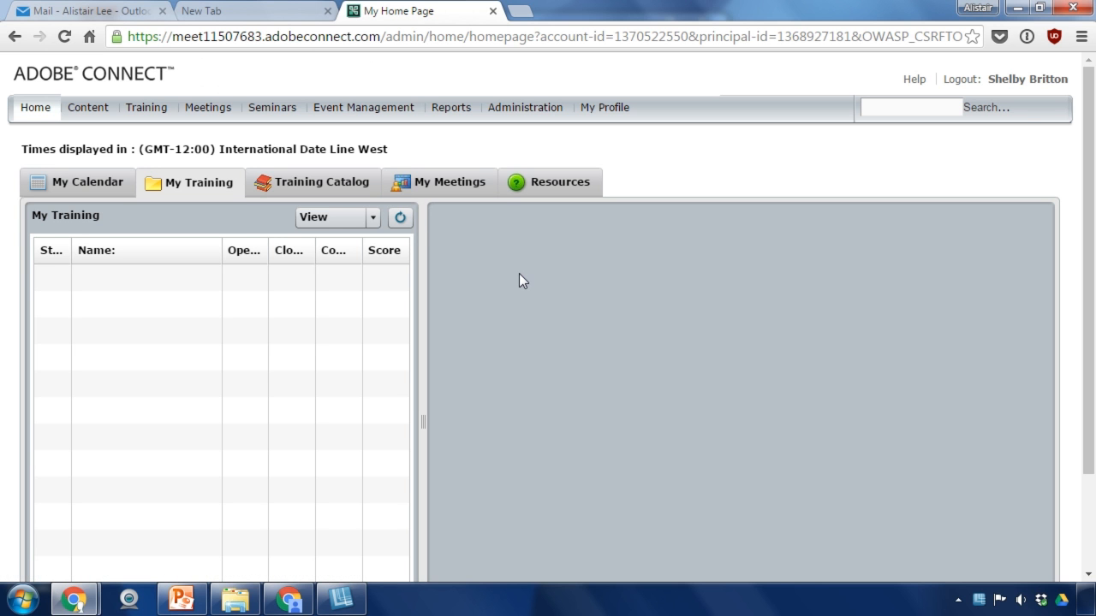
{"action": "mouse_move", "coordinate": [411, 92]}
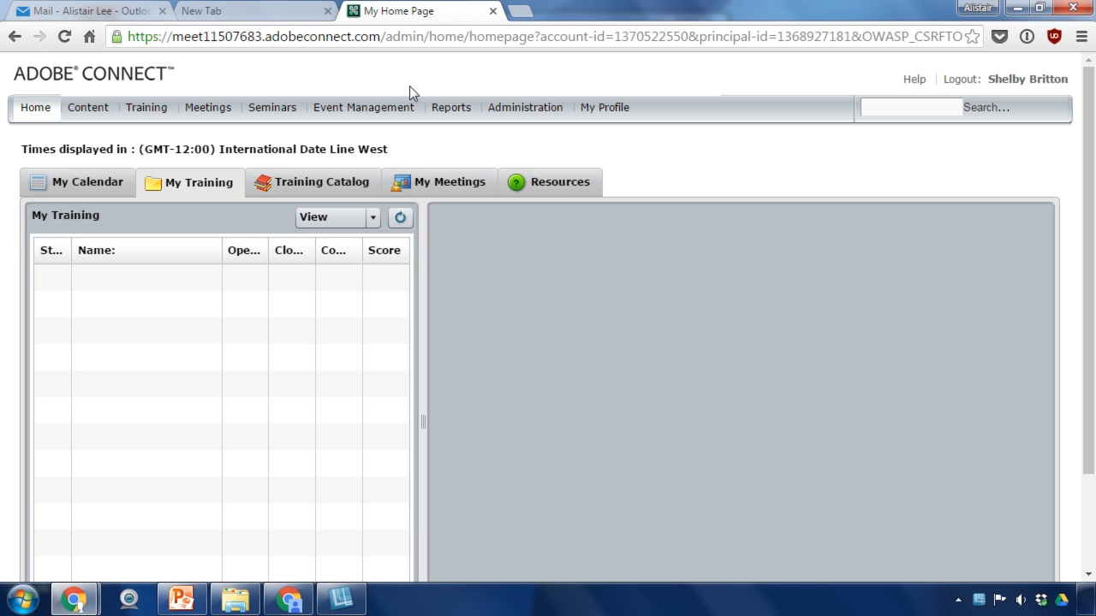
{"action": "mouse_move", "coordinate": [271, 107]}
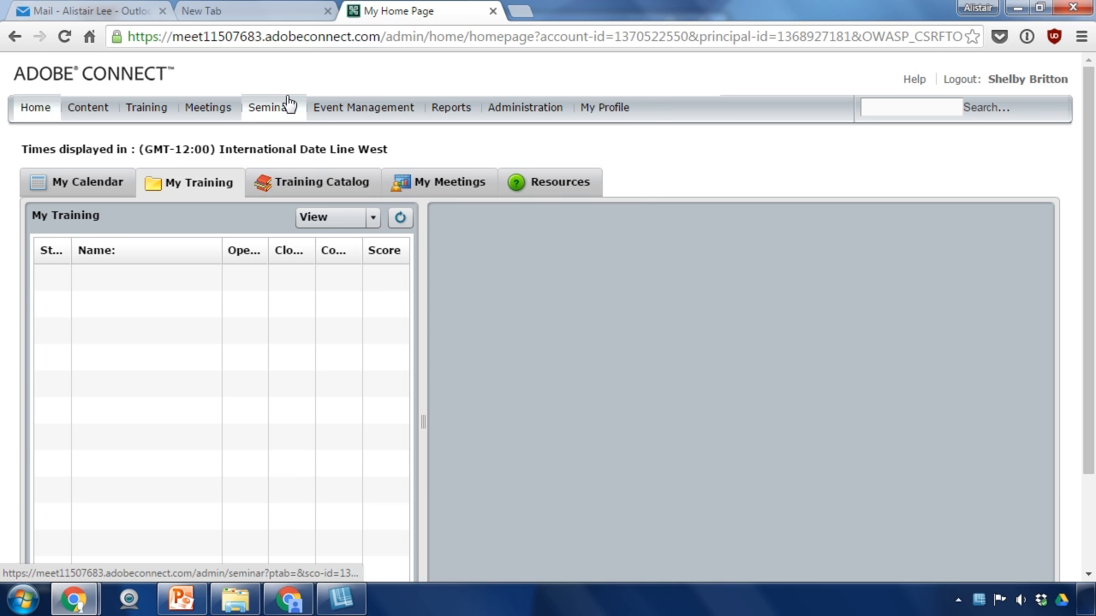
{"action": "mouse_move", "coordinate": [299, 72]}
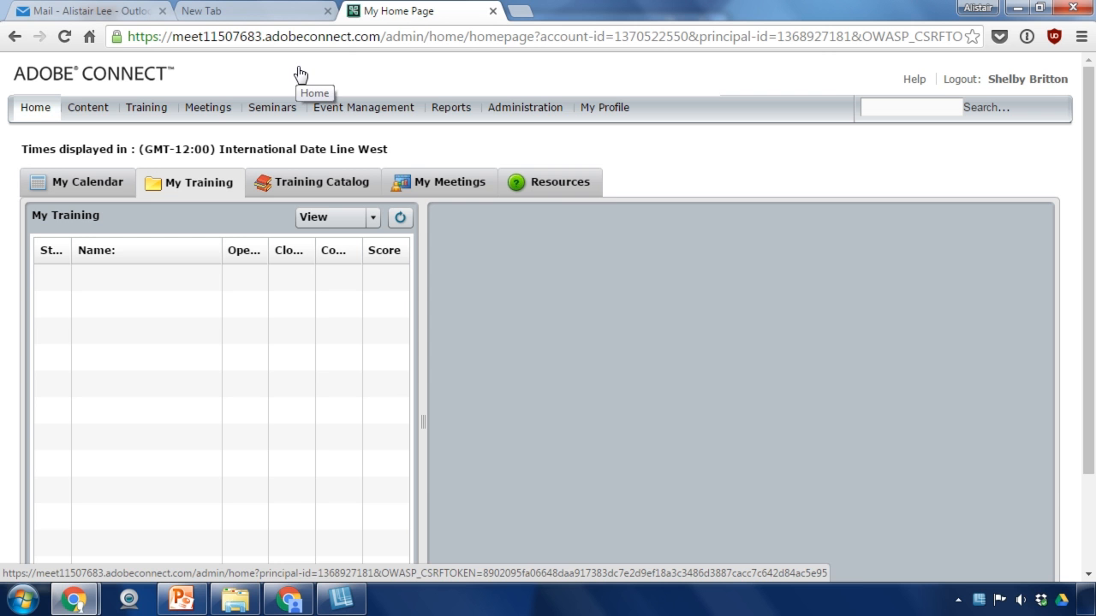
Step: Go from the home page to the Administration section
{"action": "left_click", "coordinate": [525, 107]}
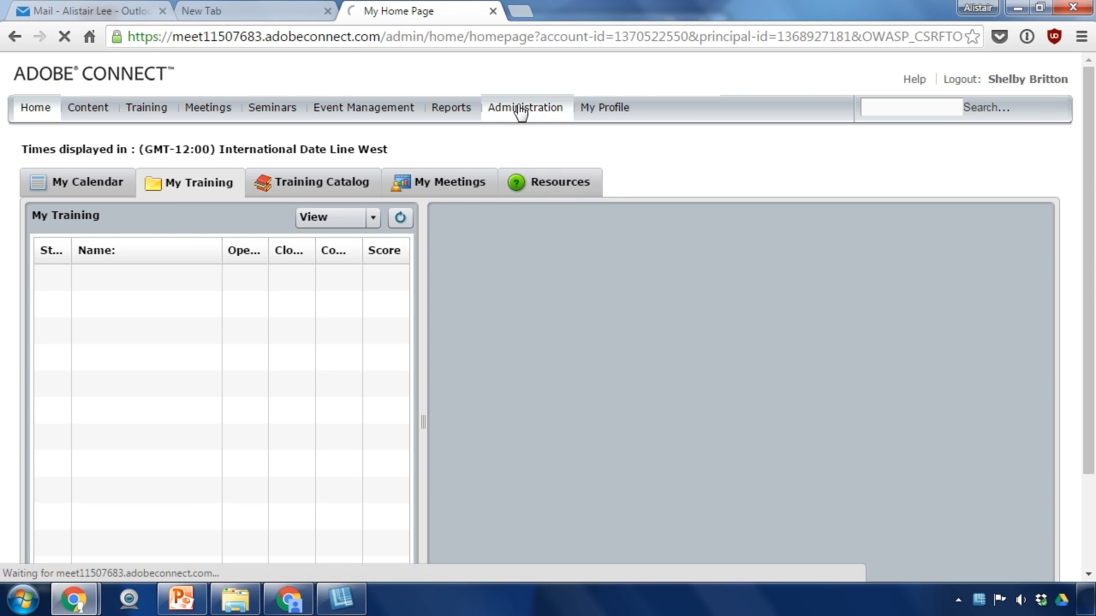
Step: Open Account Summary and scroll through feature quotas like Meeting Hosts and Virtual Classroom Managers
{"action": "left_click", "coordinate": [525, 107]}
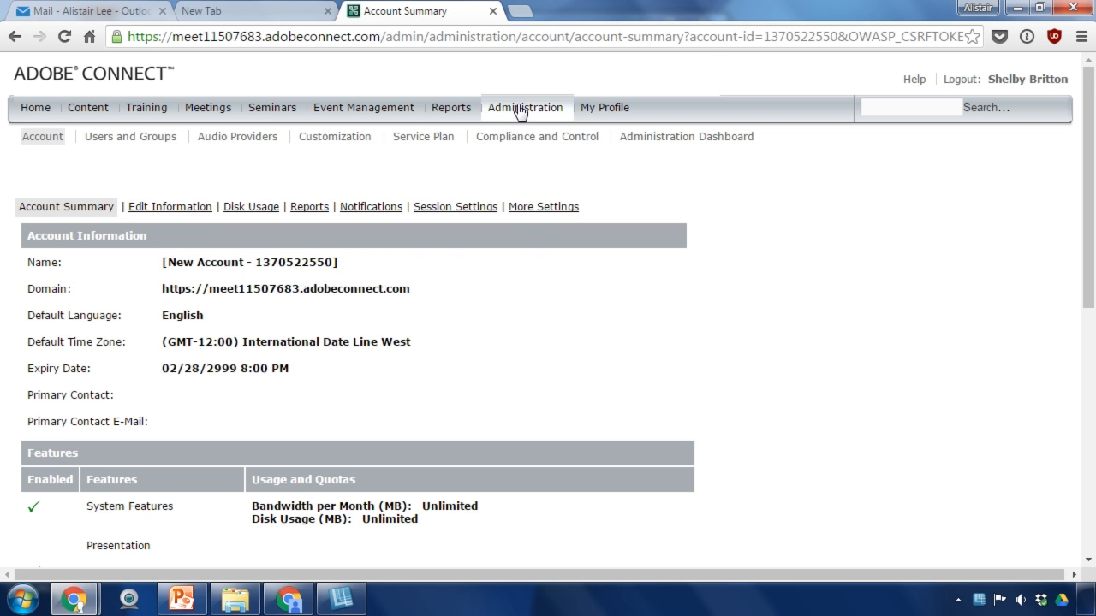
{"action": "scroll", "scroll_direction": "down", "scroll_amount": 3}
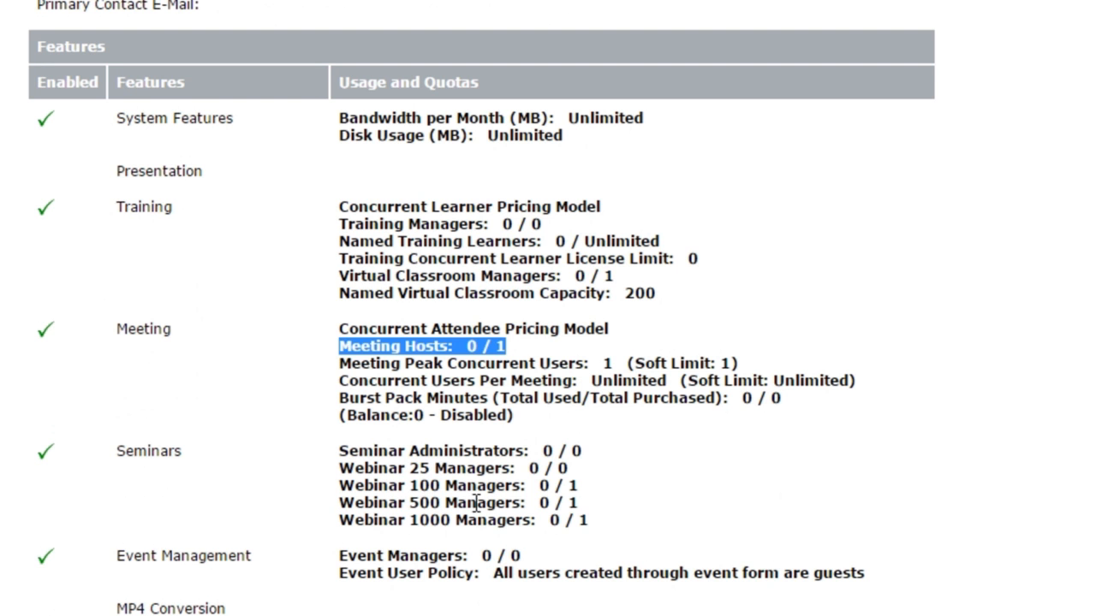
{"action": "scroll", "scroll_direction": "up", "scroll_amount": 3}
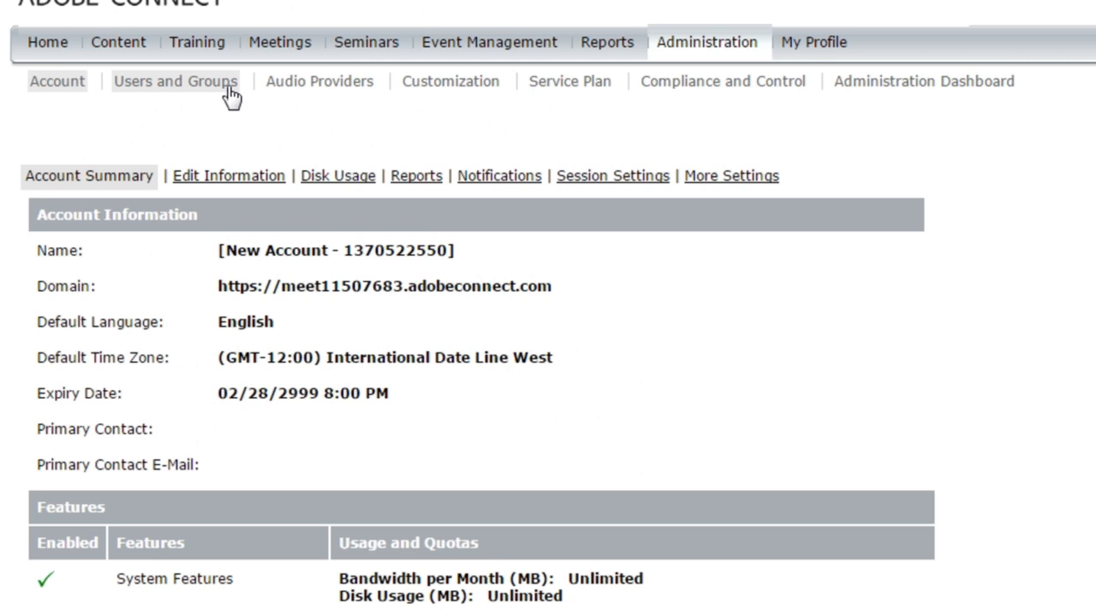
Step: Open Users and Groups, view the CSV Import page, then return to the groups list
{"action": "left_click", "coordinate": [175, 81]}
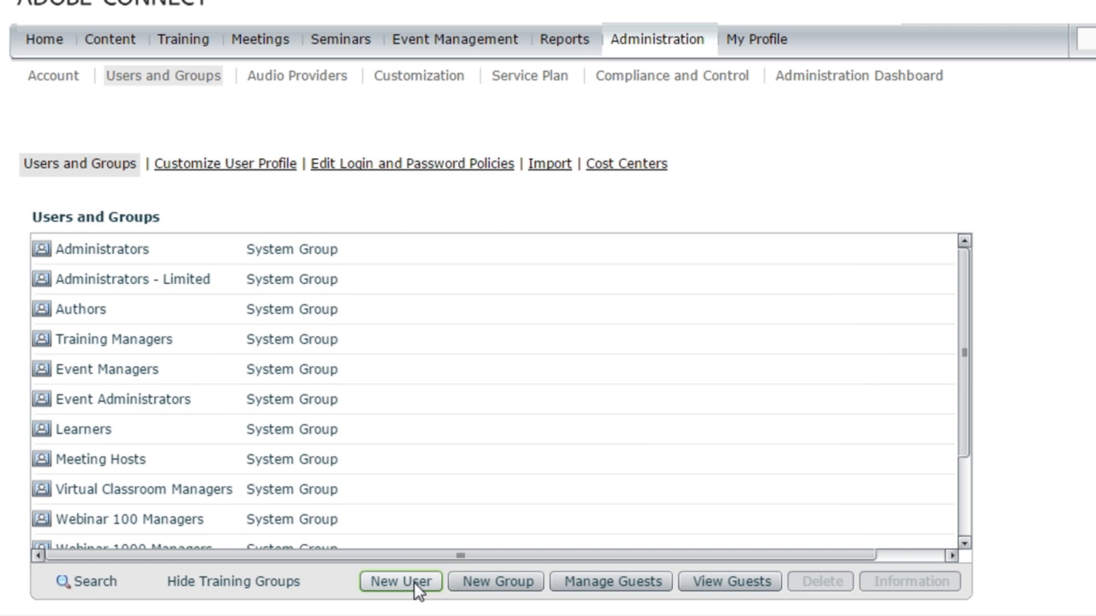
{"action": "mouse_move", "coordinate": [541, 174]}
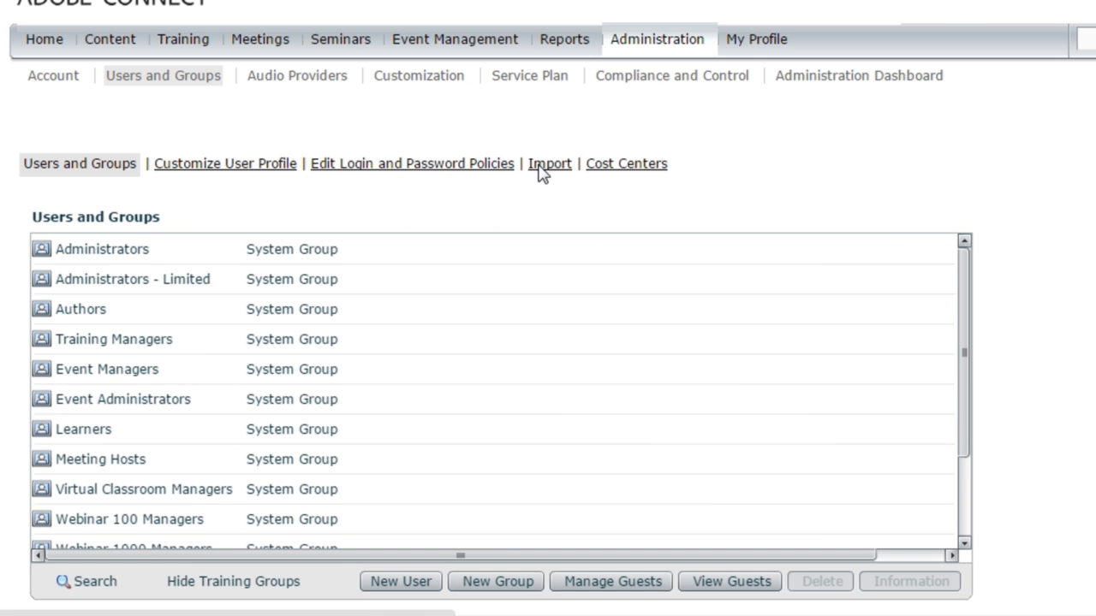
{"action": "left_click", "coordinate": [550, 164]}
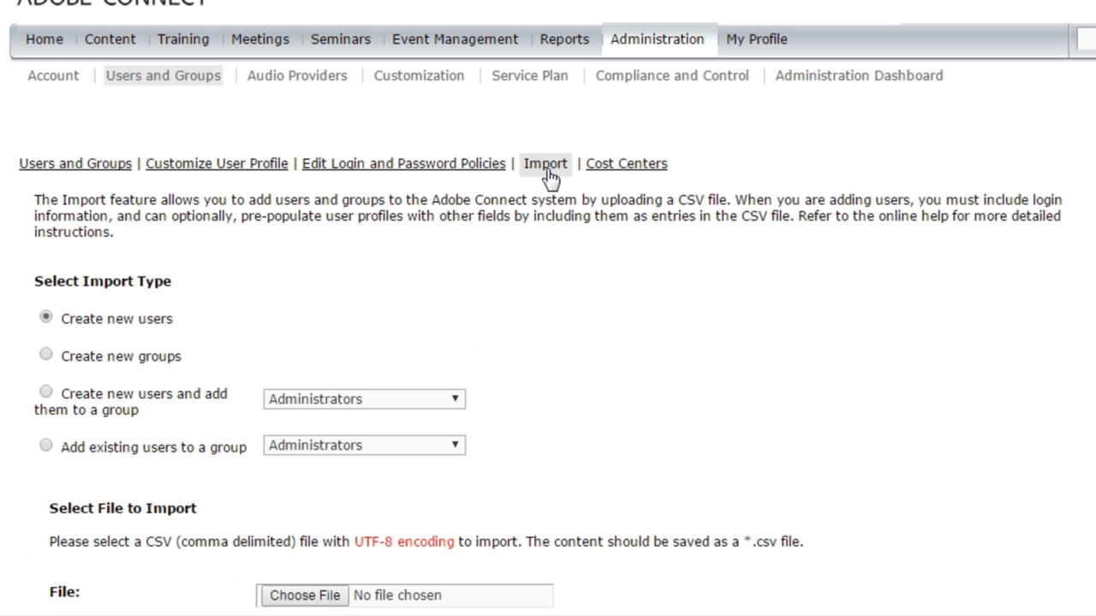
{"action": "mouse_move", "coordinate": [563, 287]}
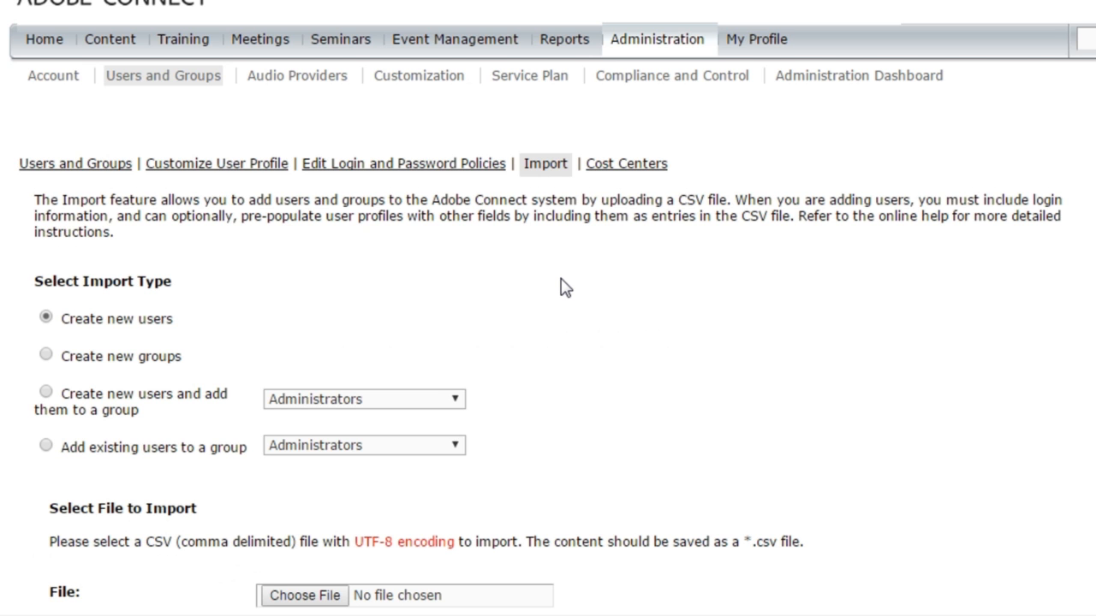
{"action": "mouse_move", "coordinate": [546, 164]}
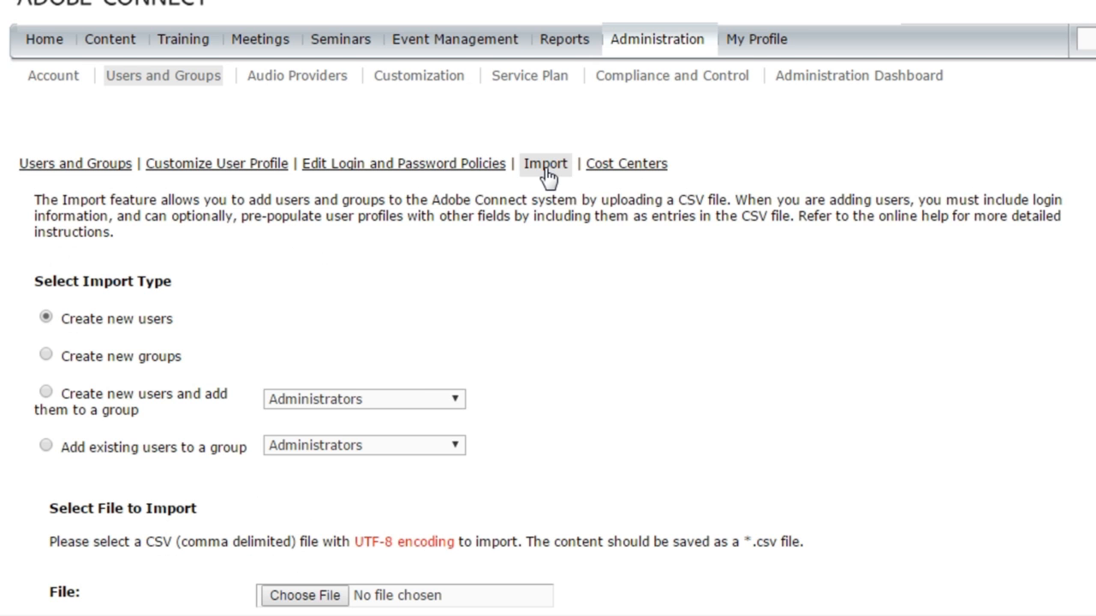
{"action": "left_click", "coordinate": [75, 163]}
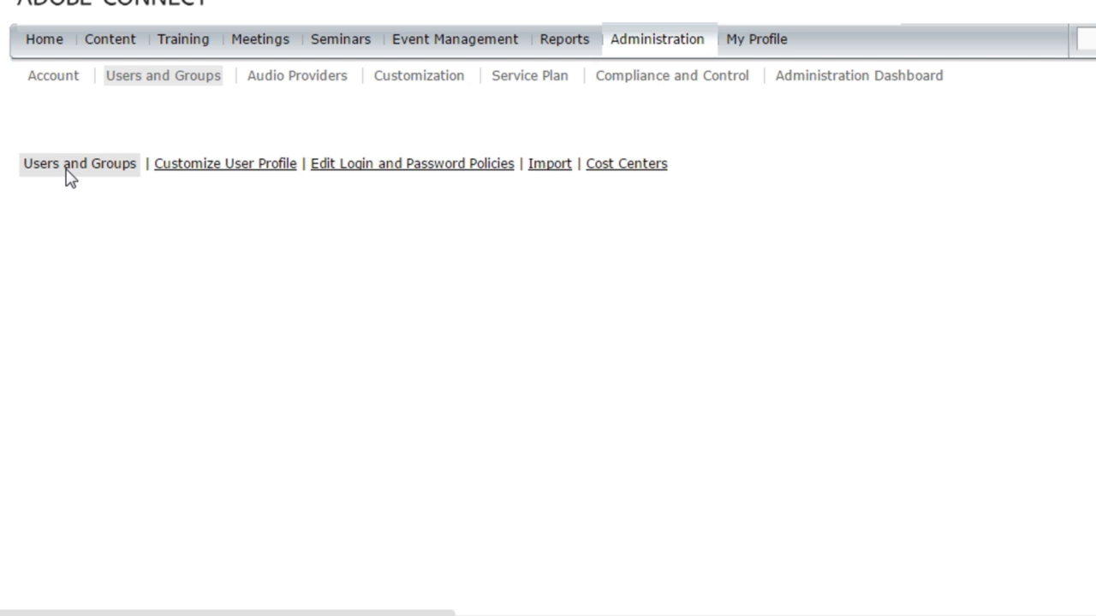
{"action": "left_click", "coordinate": [78, 164]}
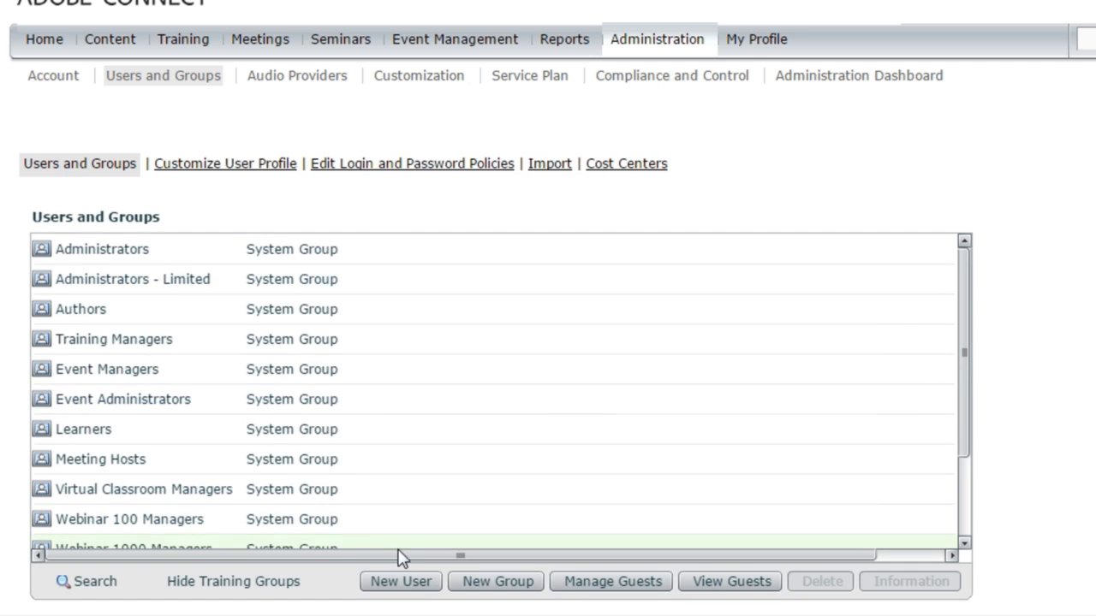
{"action": "left_click", "coordinate": [399, 581]}
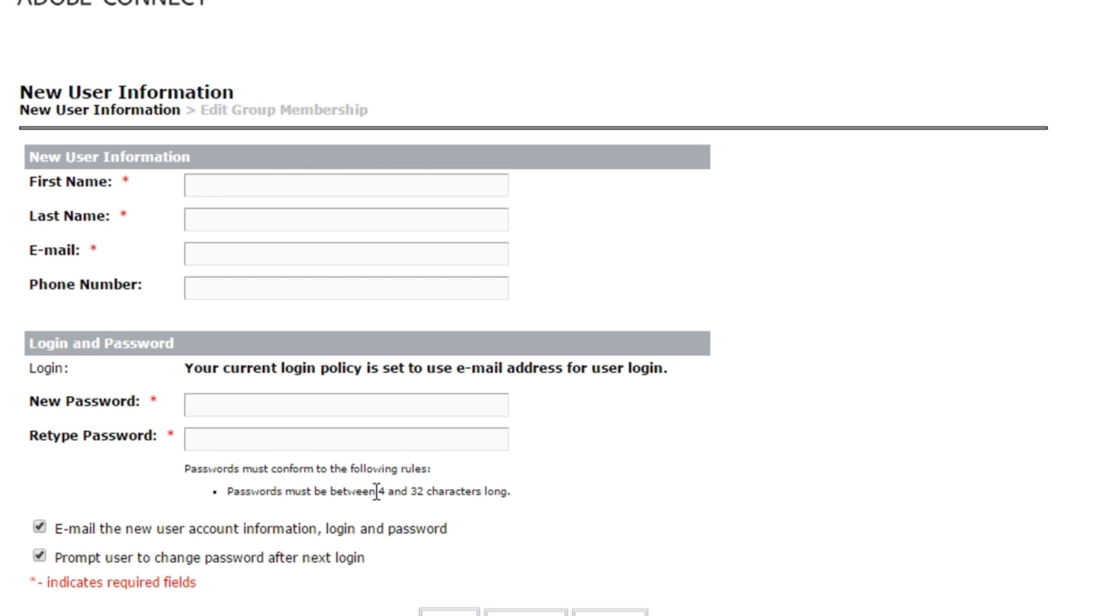
{"action": "left_click", "coordinate": [345, 185]}
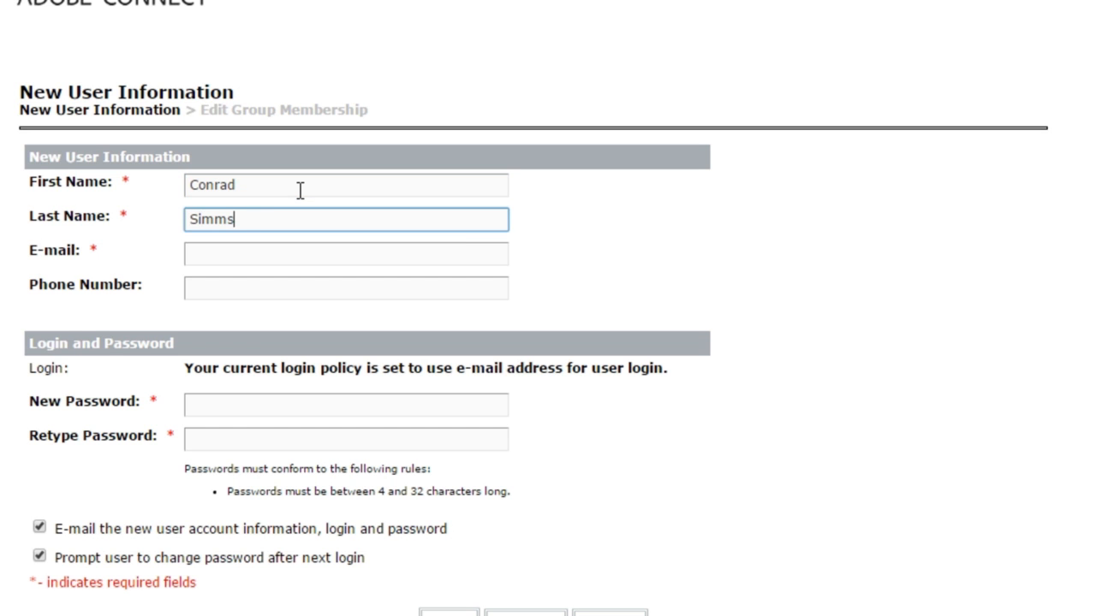
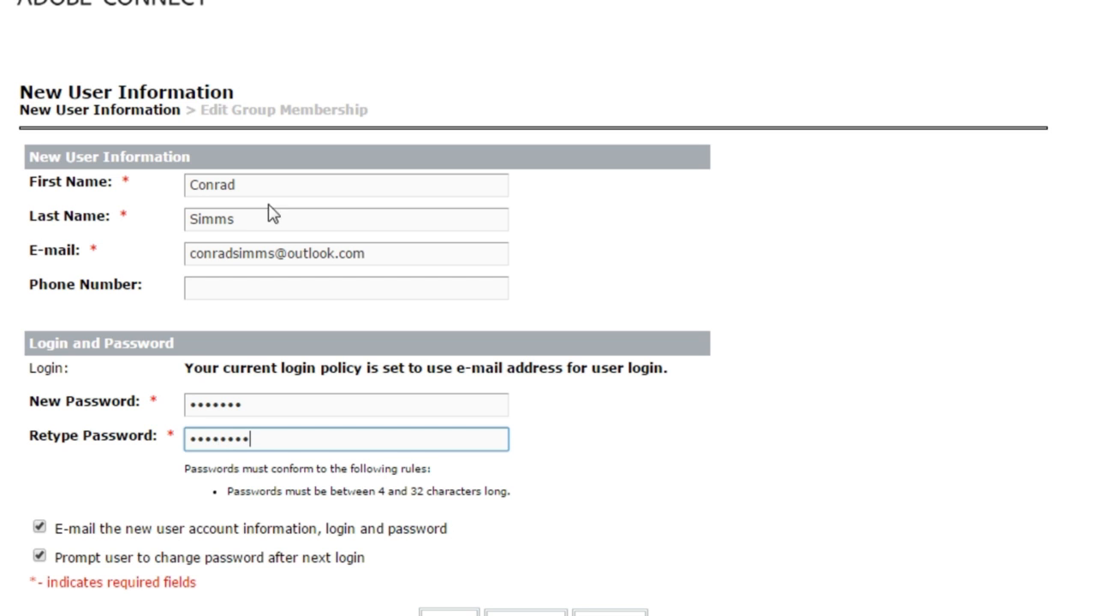
{"action": "mouse_move", "coordinate": [168, 516]}
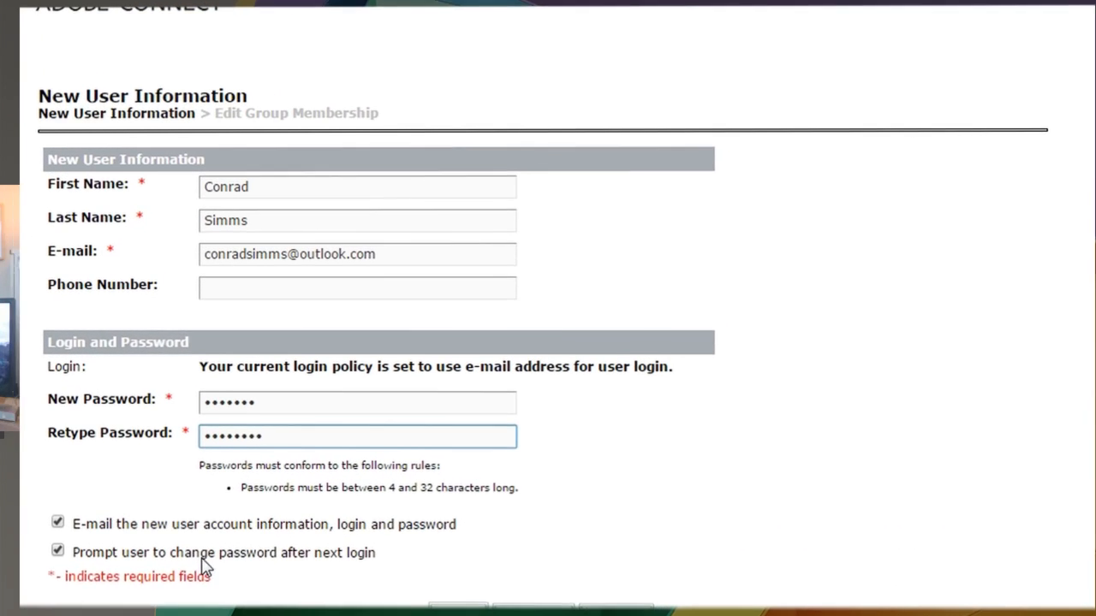
{"action": "scroll", "scroll_direction": "down", "scroll_amount": 3}
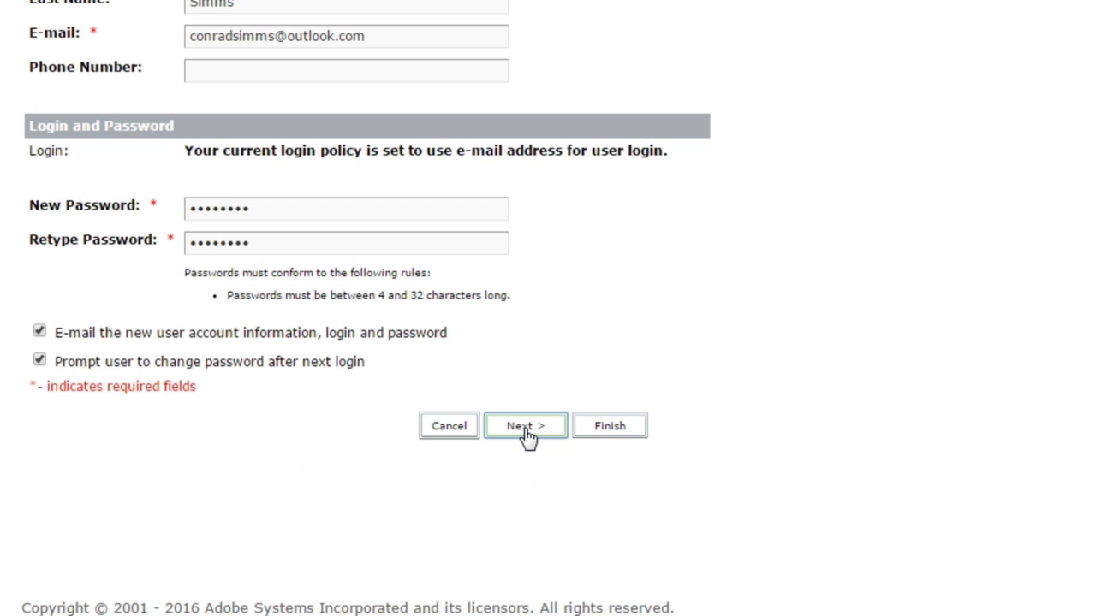
{"action": "left_click", "coordinate": [525, 426]}
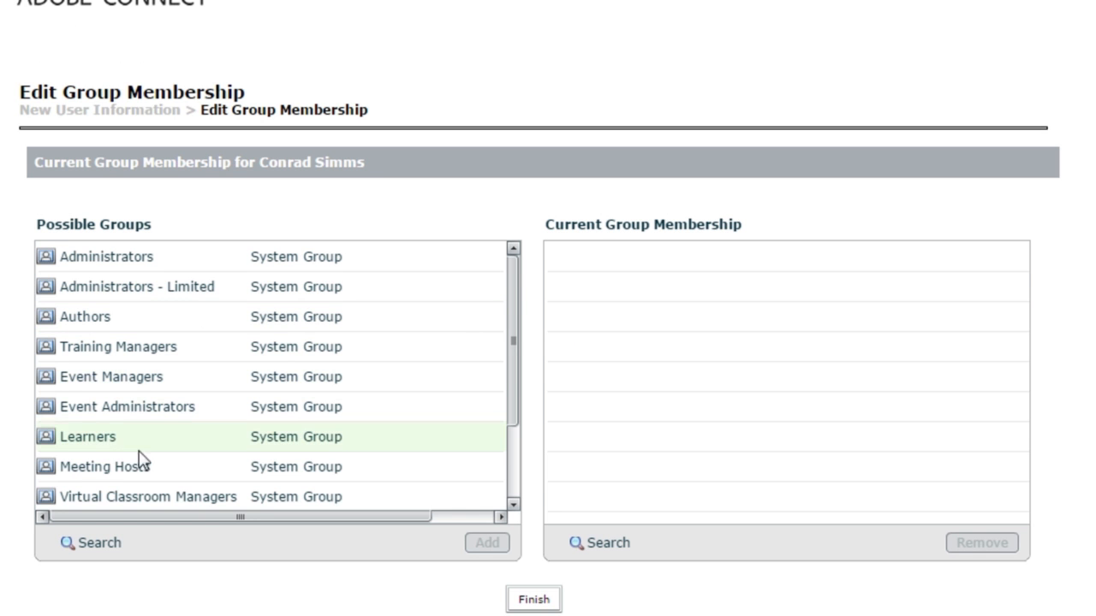
{"action": "left_click", "coordinate": [146, 496]}
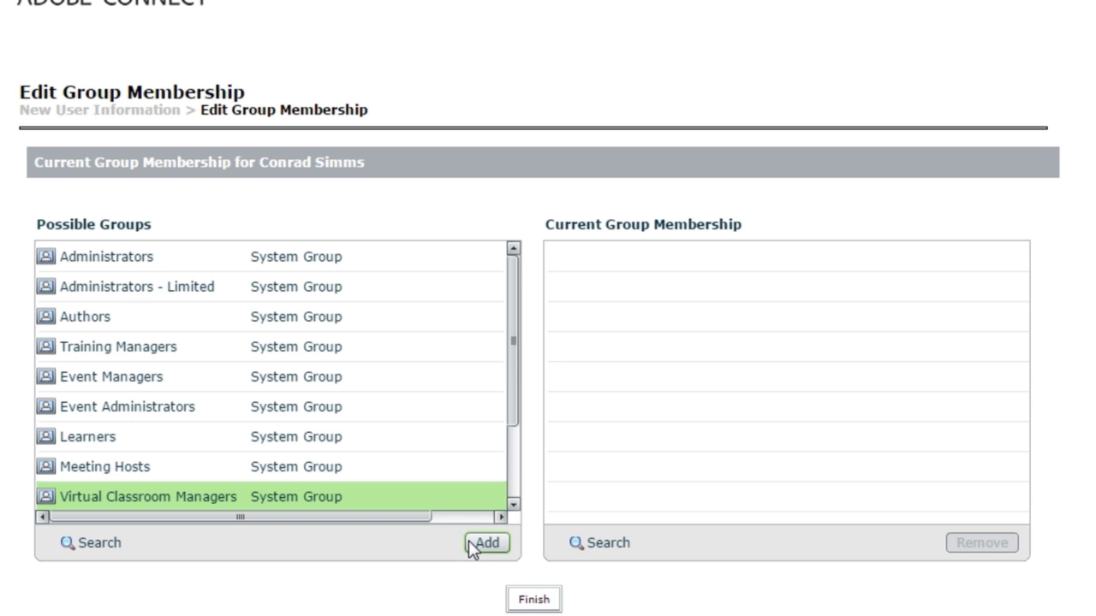
{"action": "left_click", "coordinate": [486, 543]}
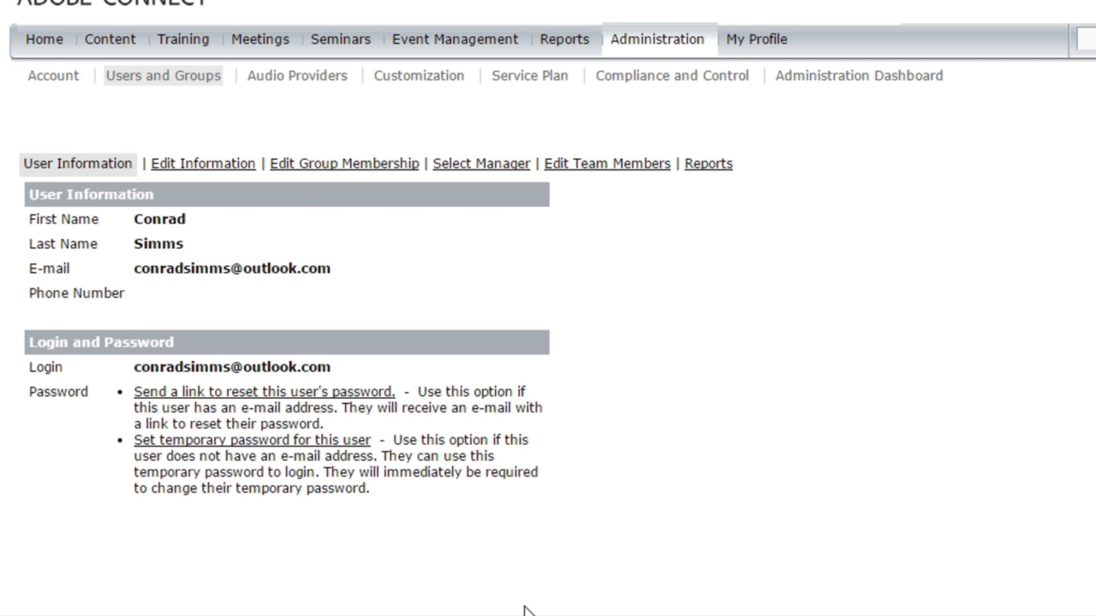
{"action": "mouse_move", "coordinate": [214, 77]}
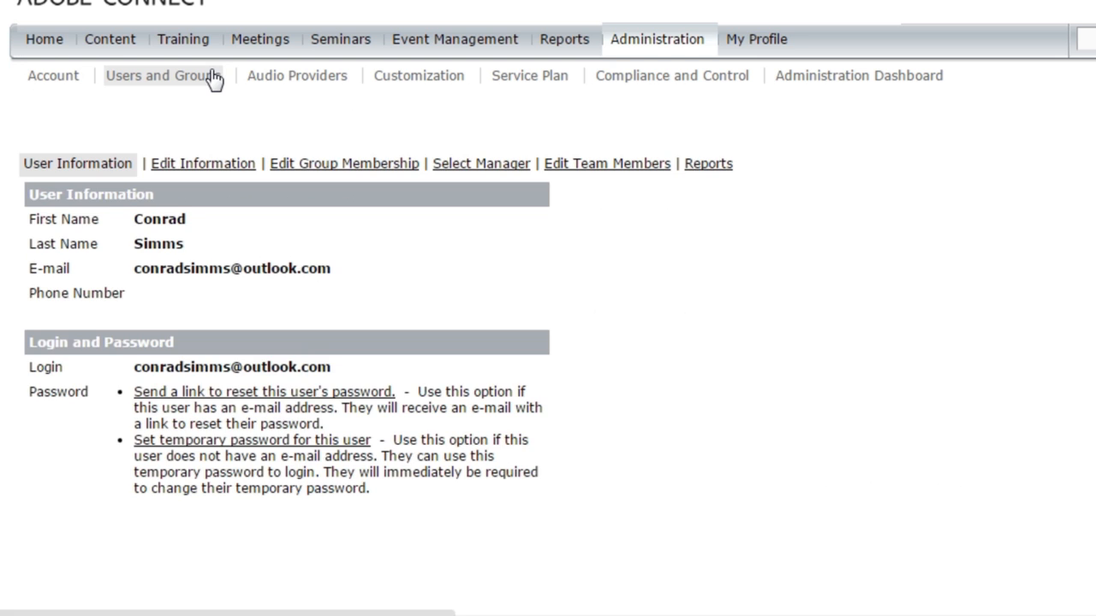
Step: Go to Users and Groups and open the administrator's user entry
{"action": "left_click", "coordinate": [163, 76]}
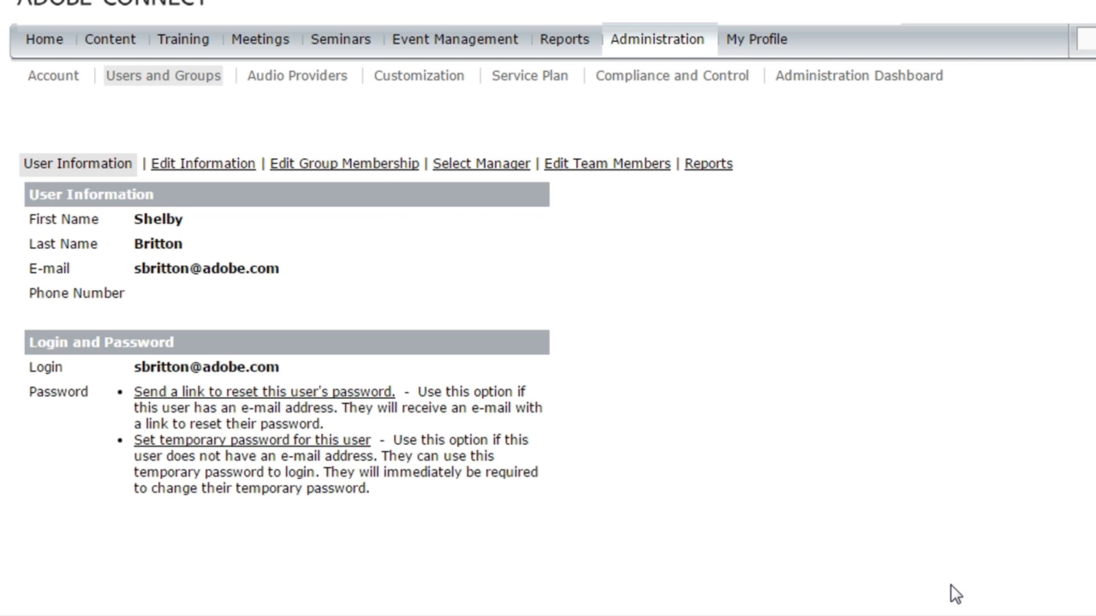
{"action": "mouse_move", "coordinate": [364, 172]}
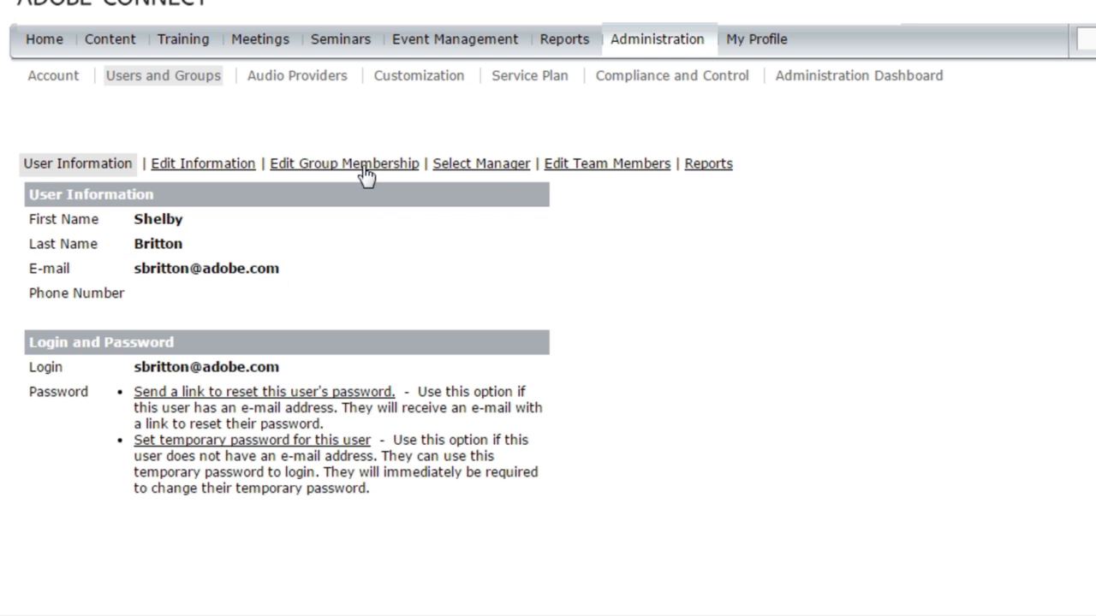
Step: Add the administrator to the Meeting Hosts group via Edit Group Membership
{"action": "left_click", "coordinate": [344, 164]}
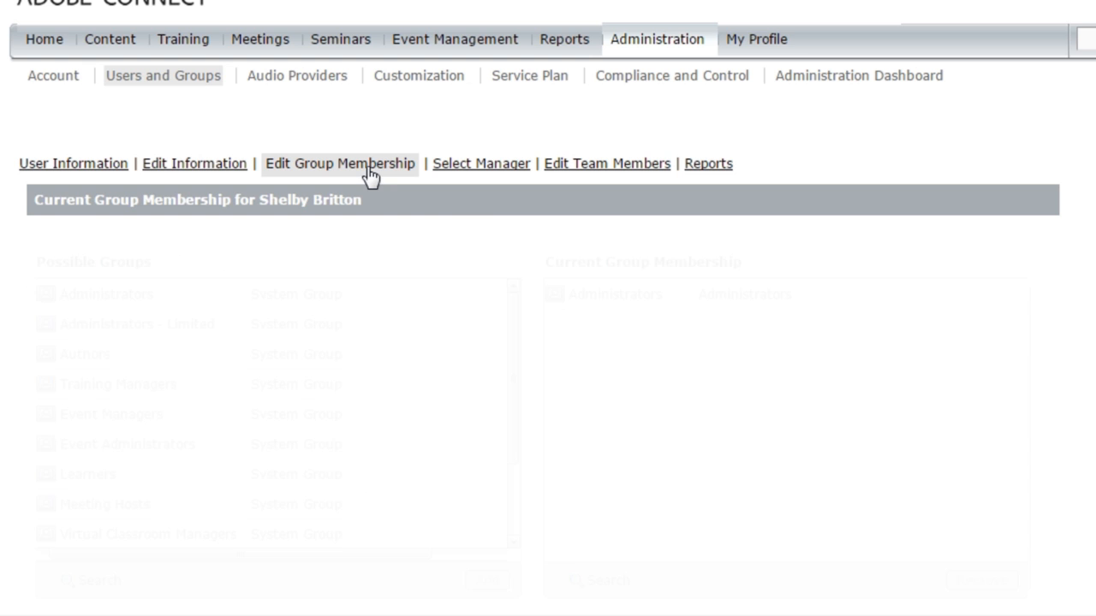
{"action": "left_click", "coordinate": [340, 163]}
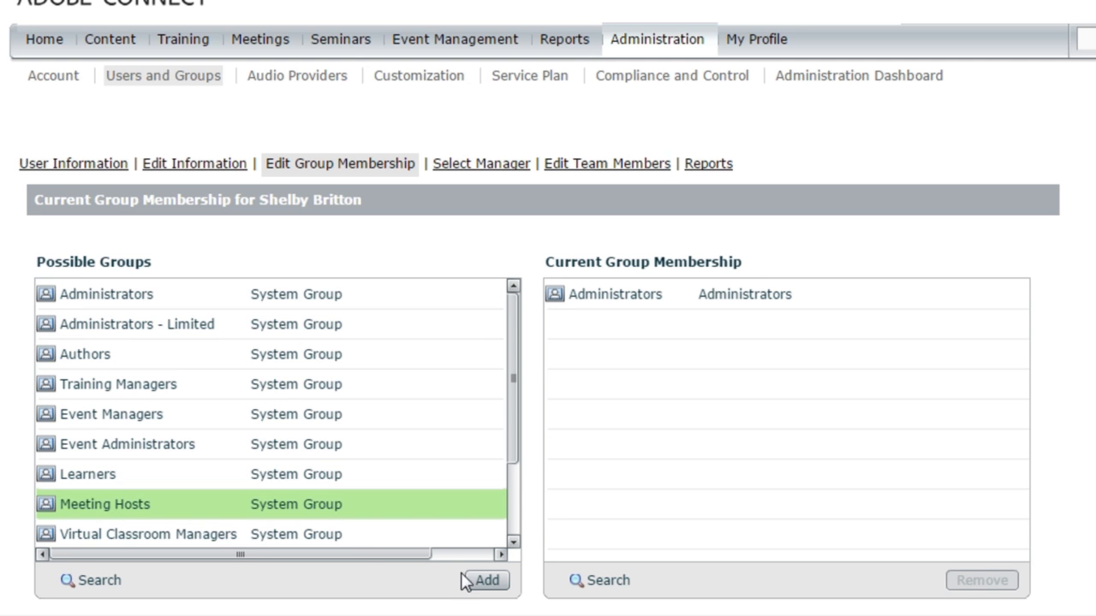
{"action": "left_click", "coordinate": [485, 580]}
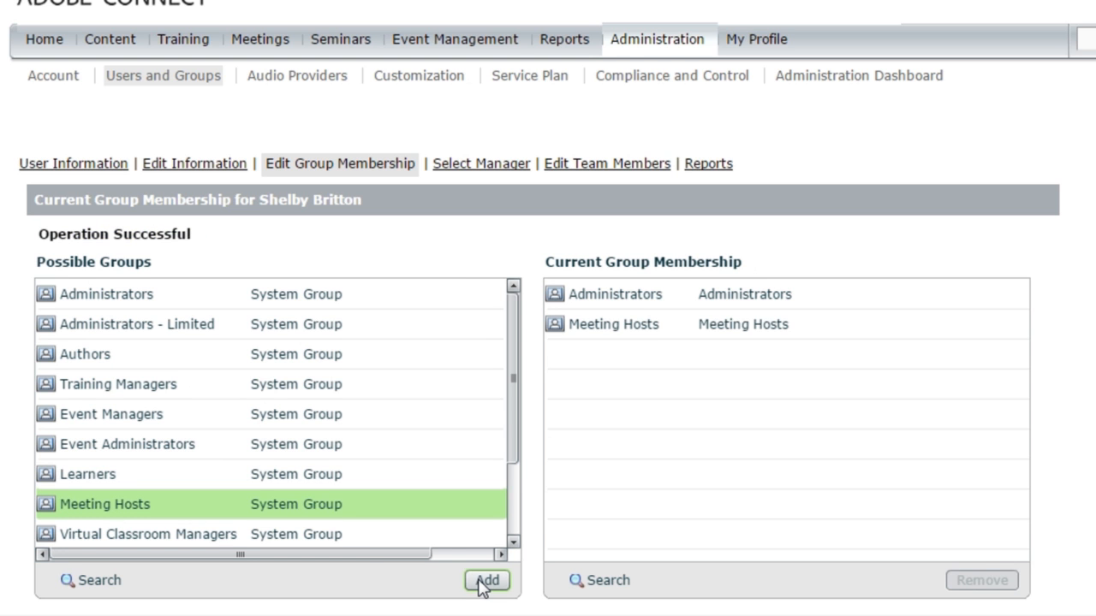
{"action": "mouse_move", "coordinate": [514, 443]}
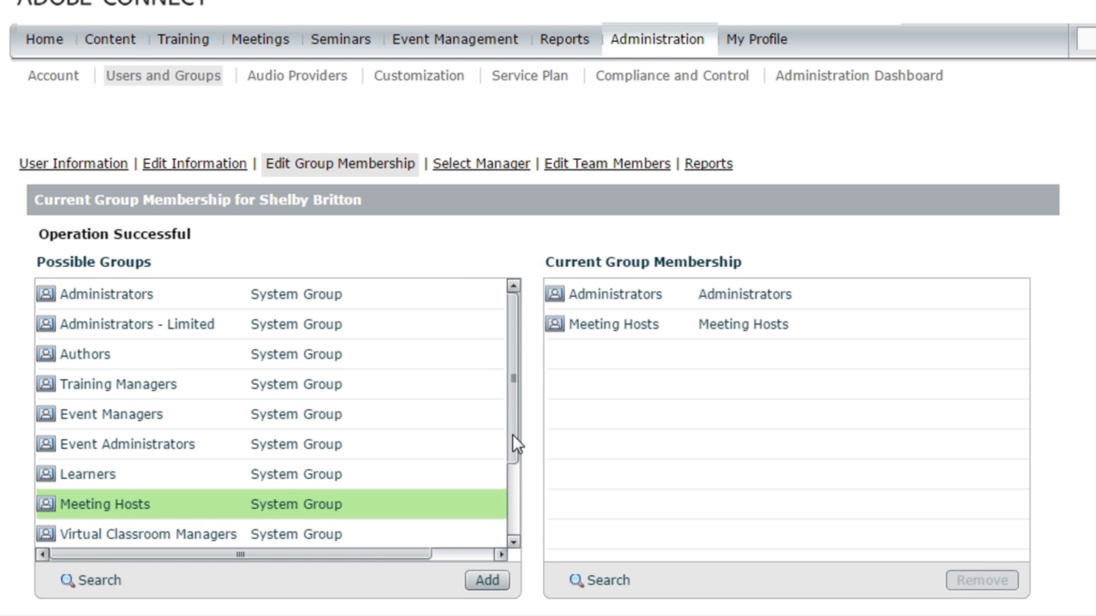
Step: Try adding the administrator to Virtual Classroom Managers (limit reached), then return Home
{"action": "scroll", "scroll_direction": "down", "scroll_amount": 3}
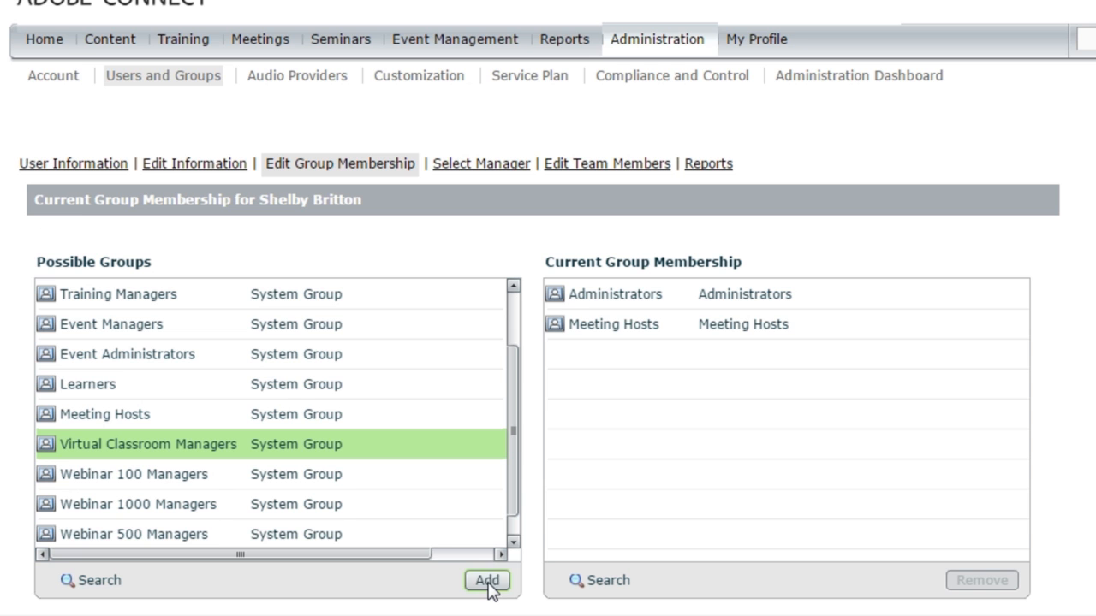
{"action": "left_click", "coordinate": [486, 580]}
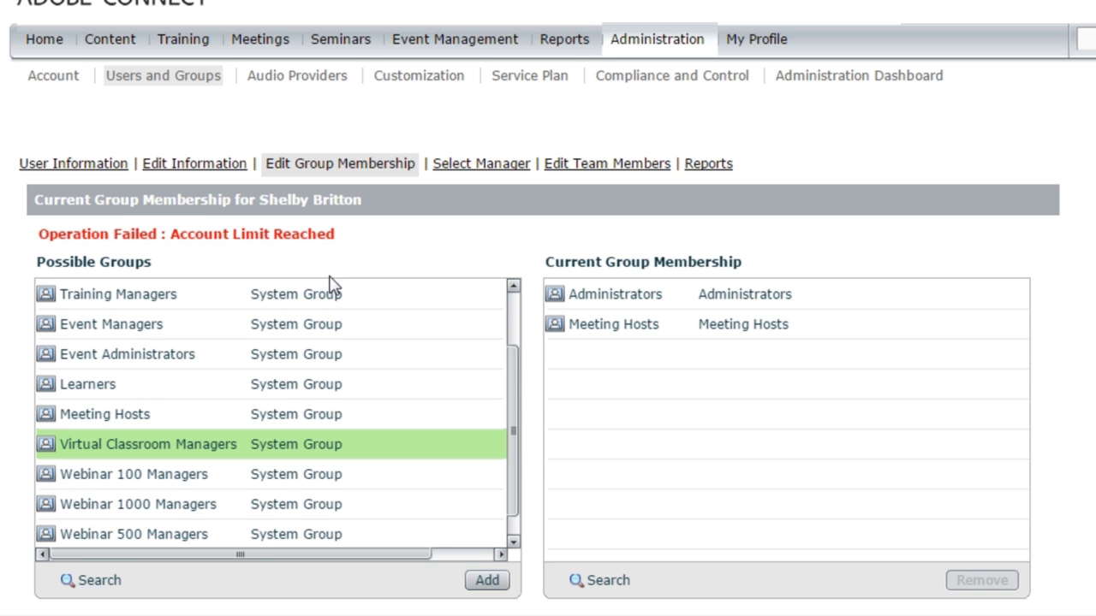
{"action": "mouse_move", "coordinate": [250, 261]}
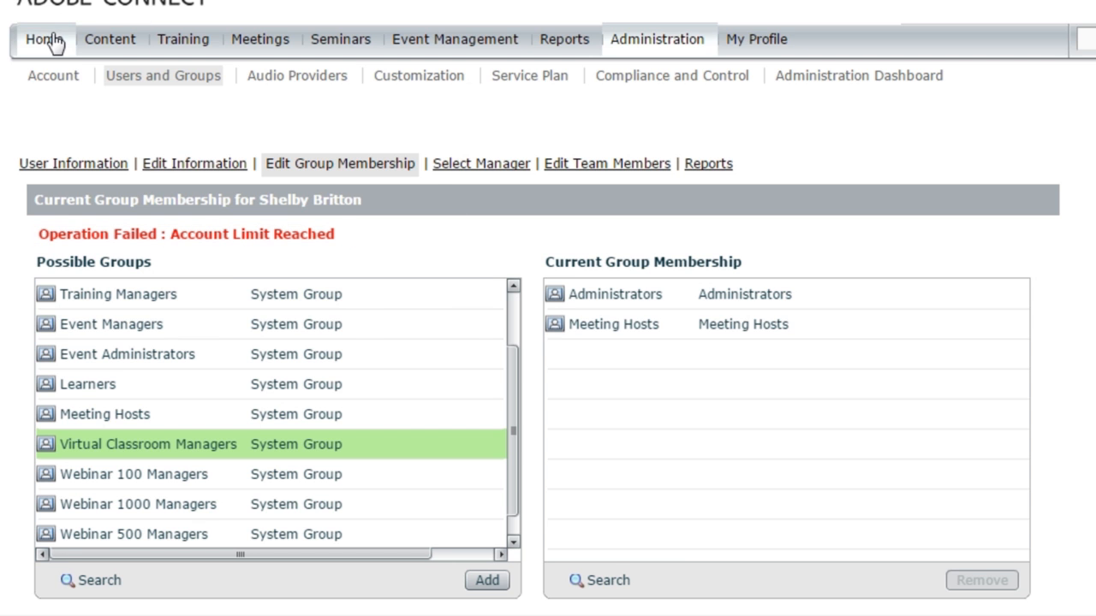
{"action": "left_click", "coordinate": [44, 39]}
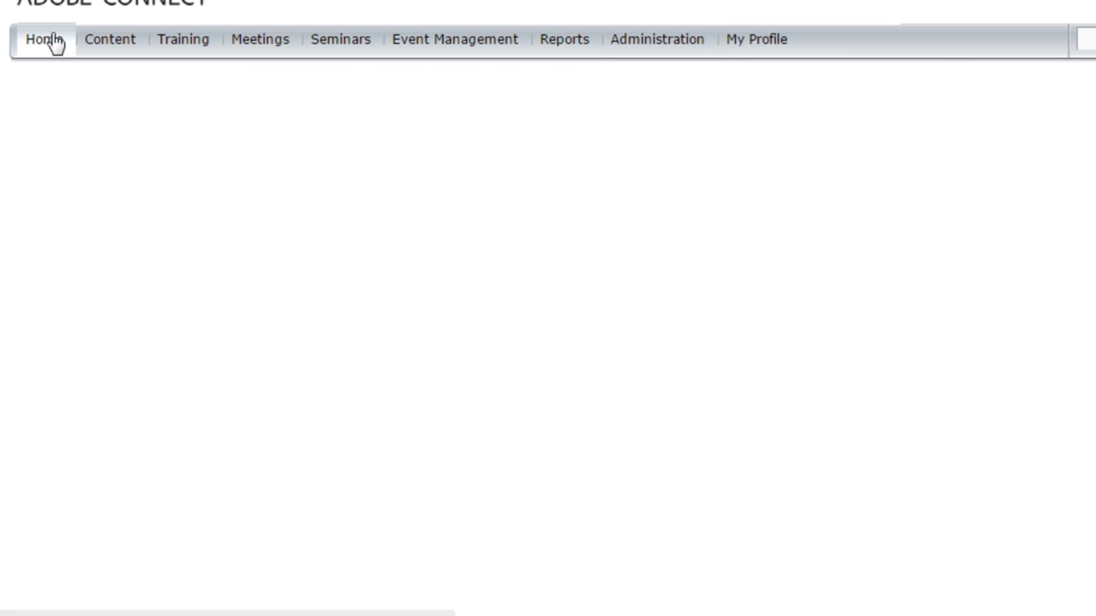
{"action": "left_click", "coordinate": [44, 39]}
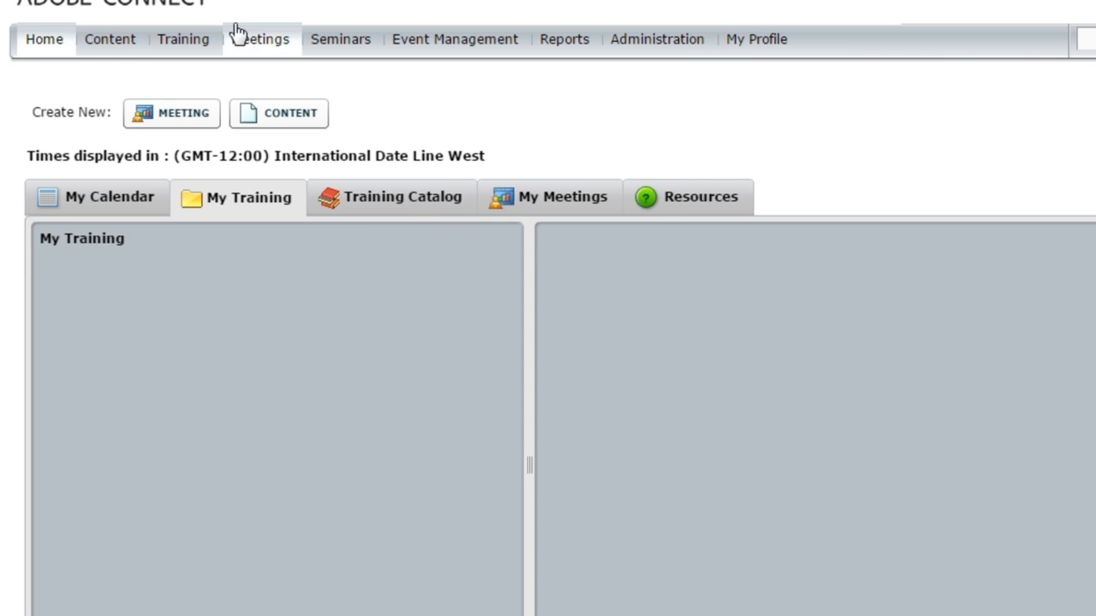